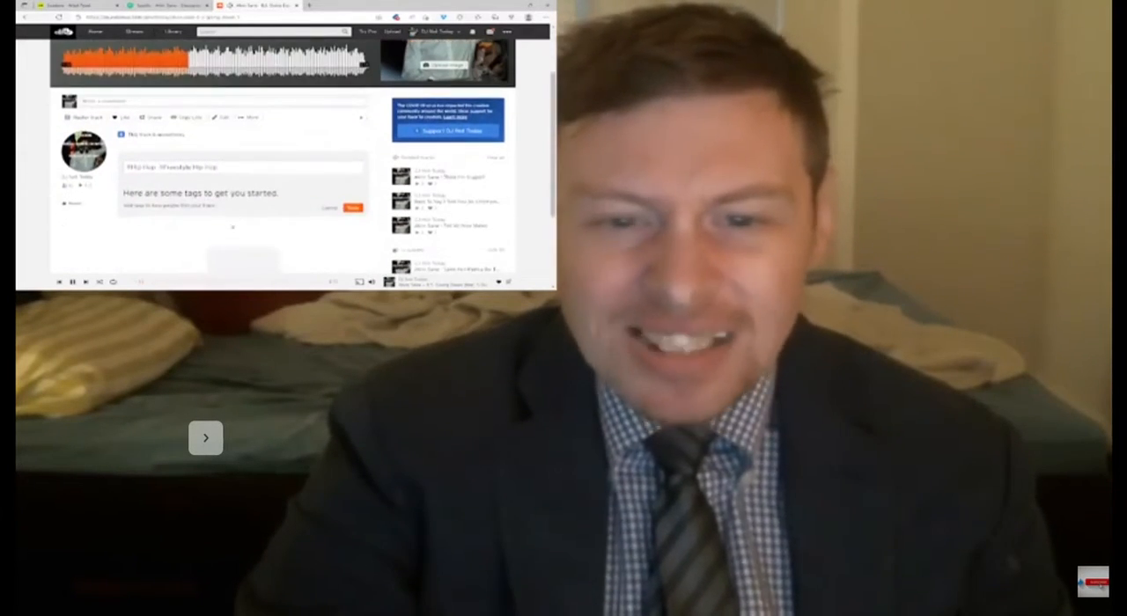
# - Scroll down the SoundCloud track page past the hip hop and freestyle tags
pyautogui.scroll(-3)
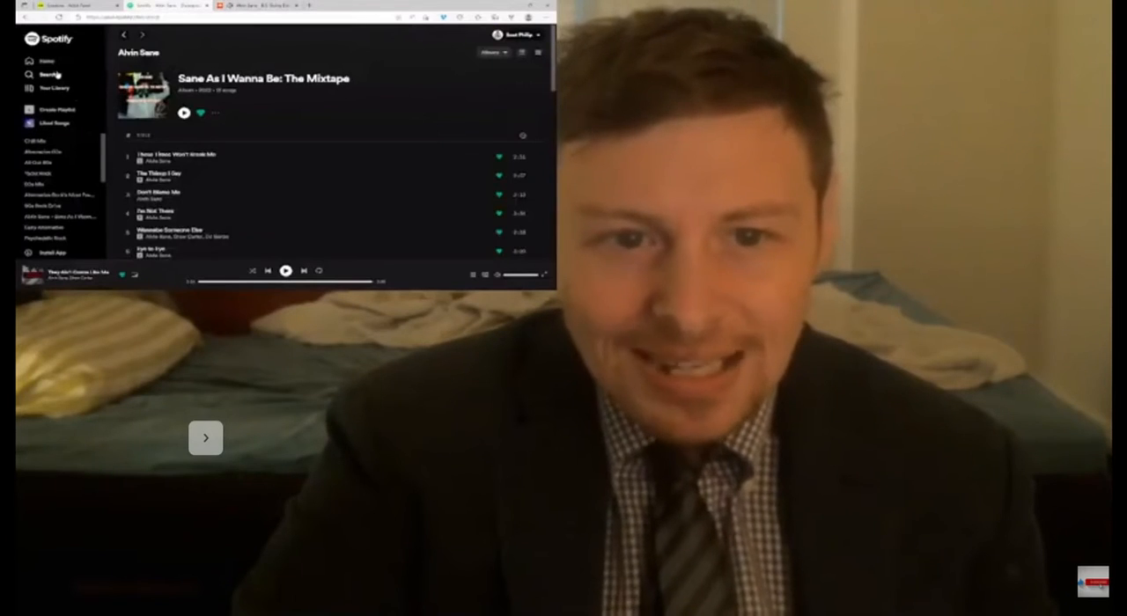
# - Search Spotify for Alvin Sane's 'I'm Walking Away'
pyautogui.click(48, 74)
pyautogui.write('alvin sane walking away')
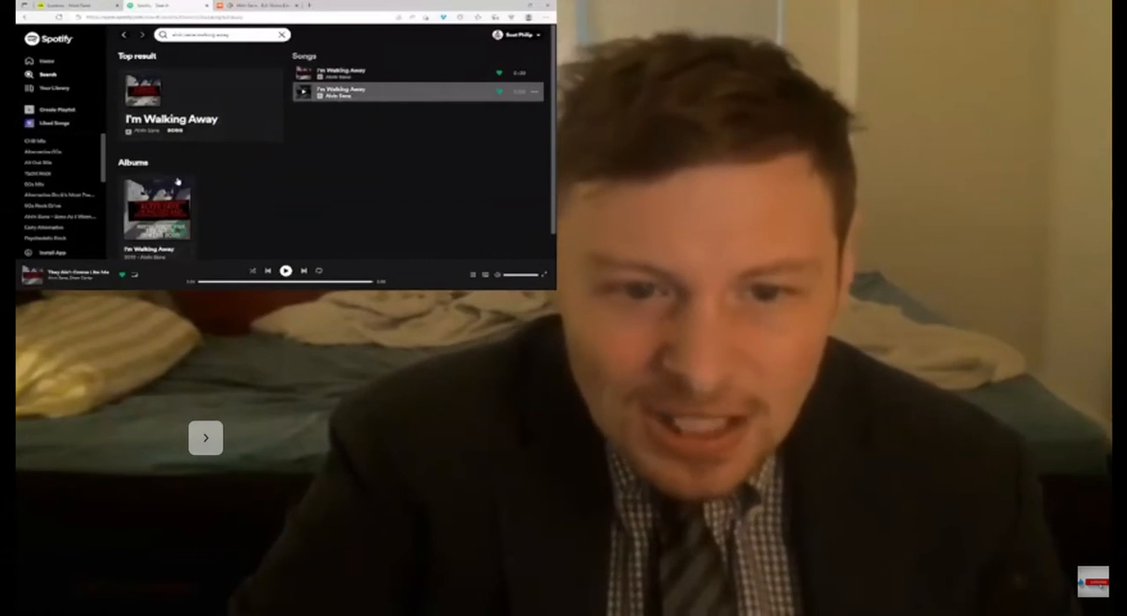
# - Play 'B.S. Going Down (feat. S.Dukes)' from its SoundCloud track page
pyautogui.click(282, 35)
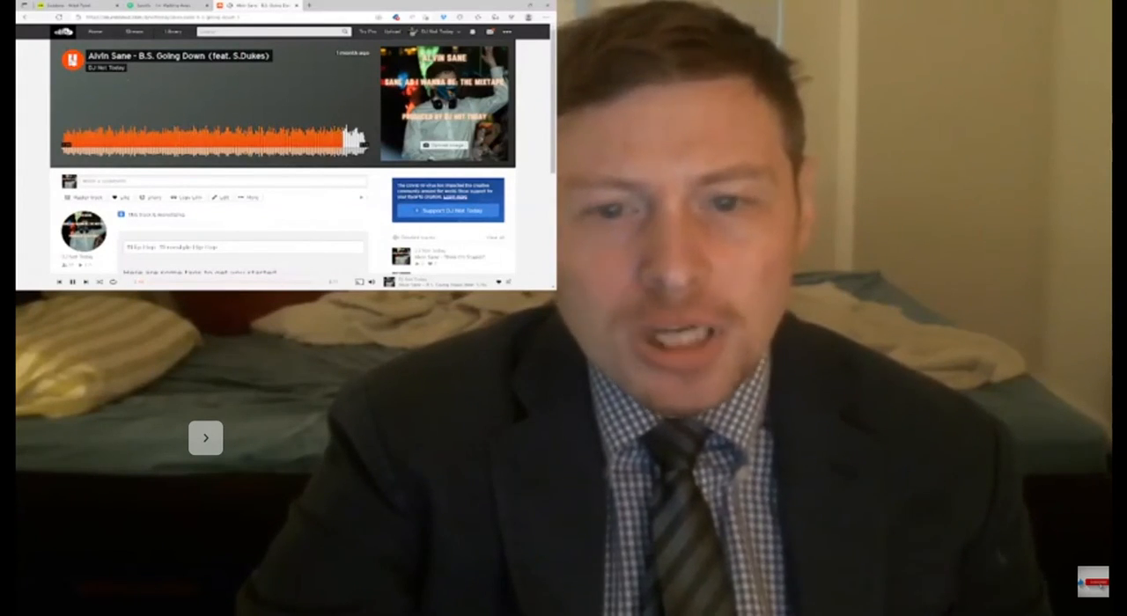
pyautogui.click(71, 63)
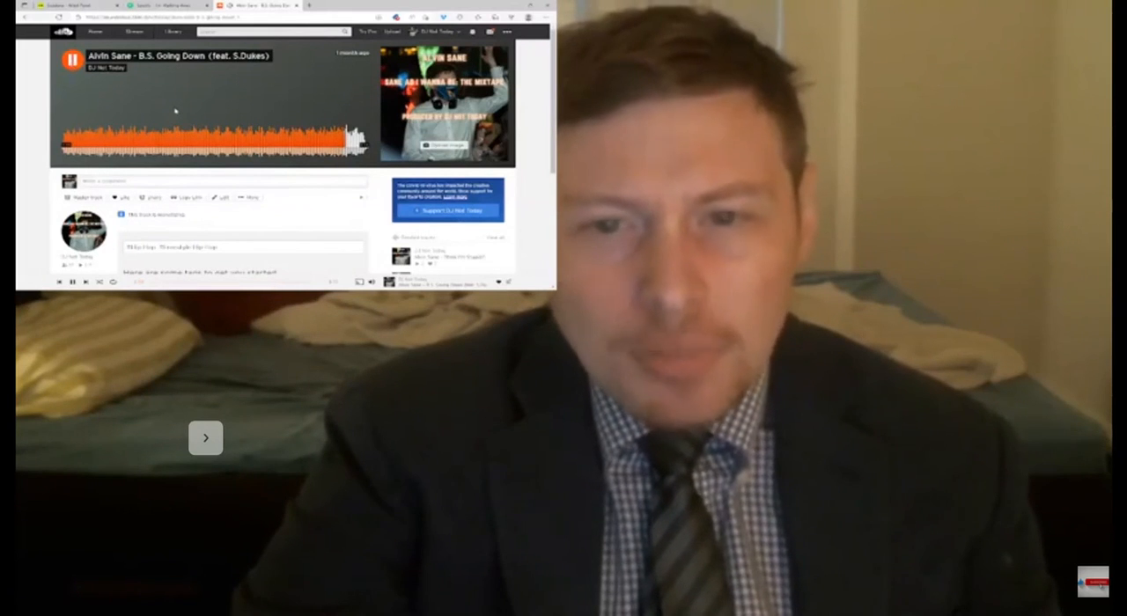